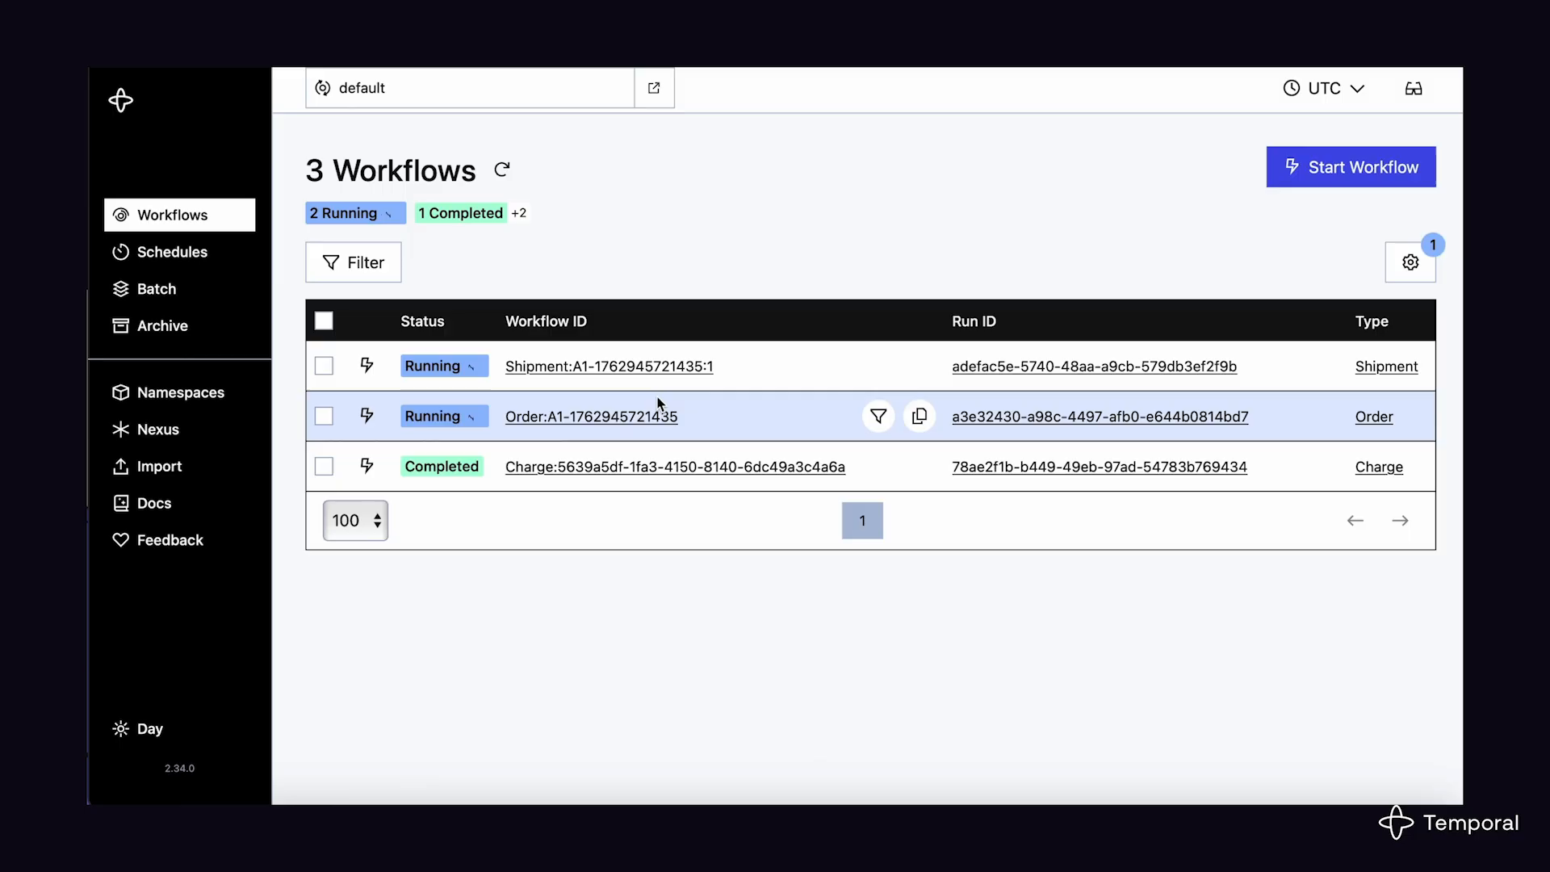
Refresh the workflow list so Order, Shipment and Charge workflows all show Completed.
click(502, 171)
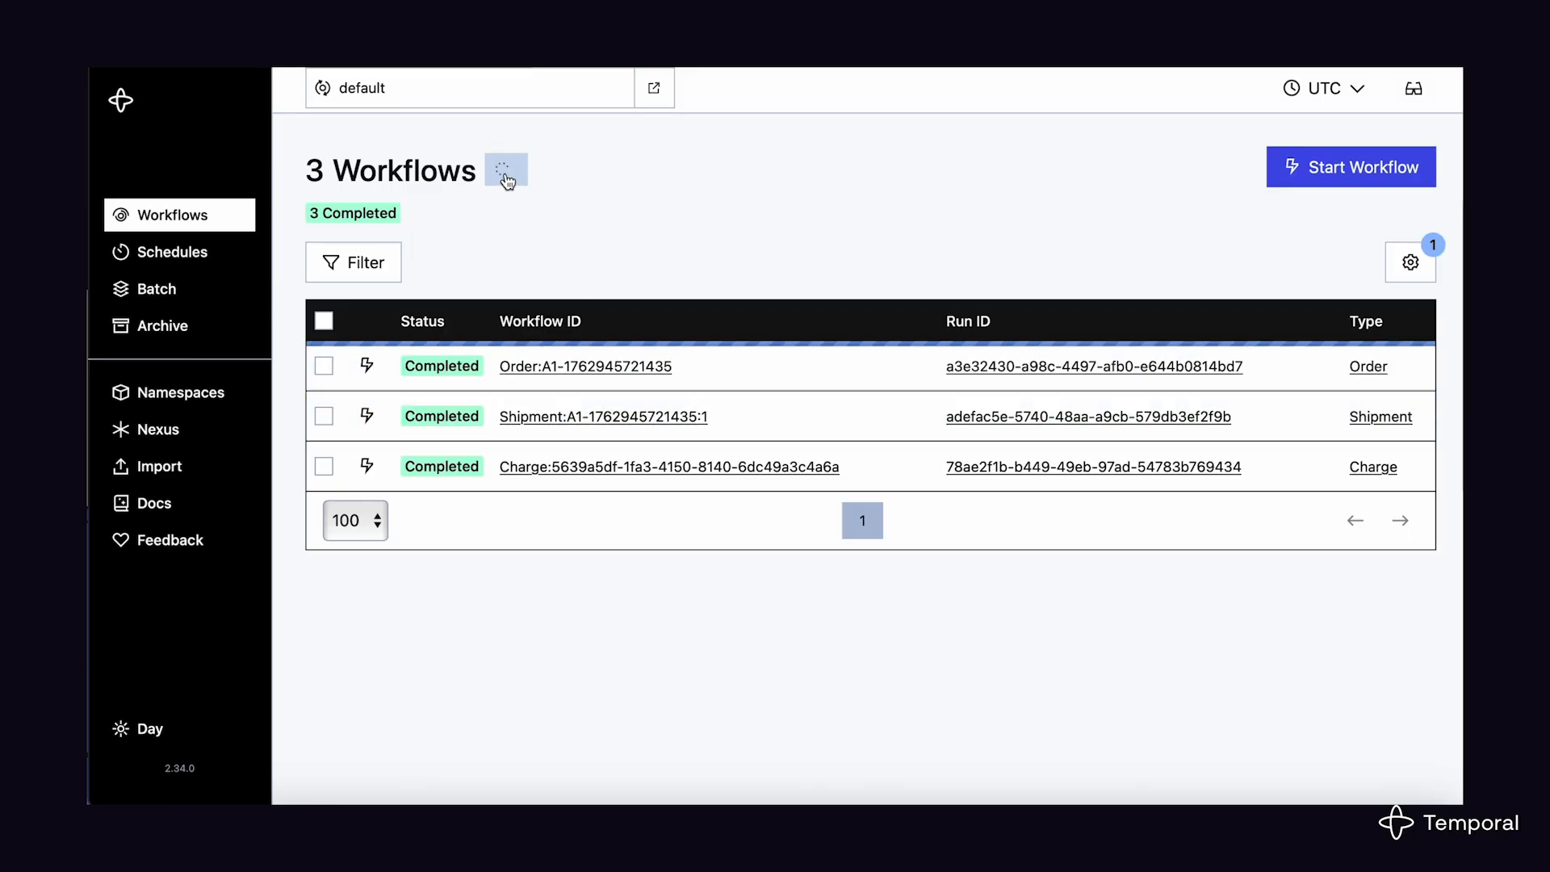
click(503, 170)
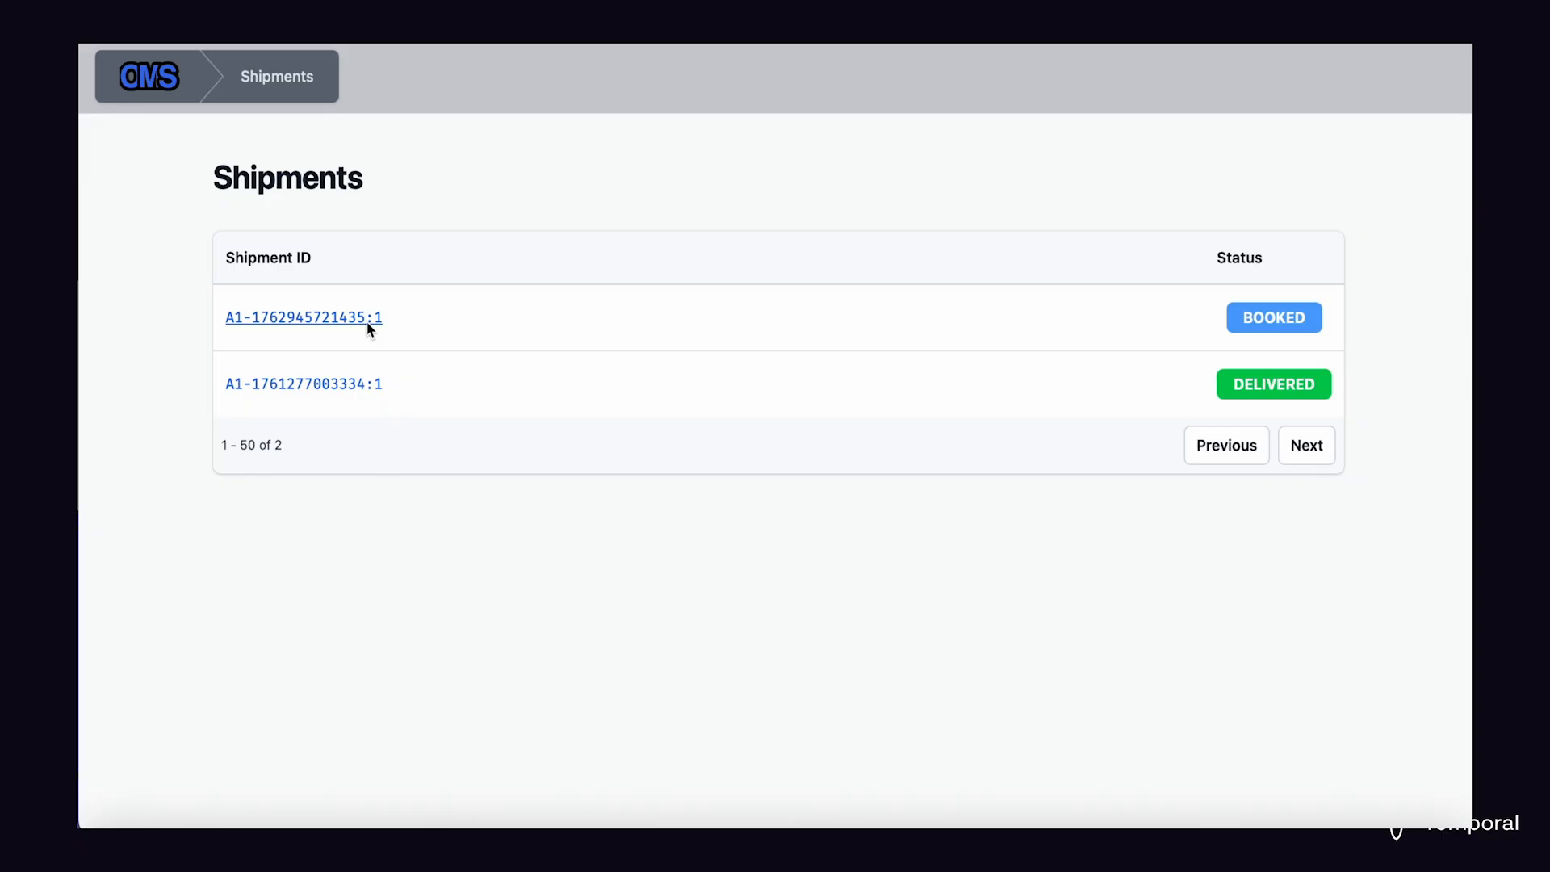
click(304, 317)
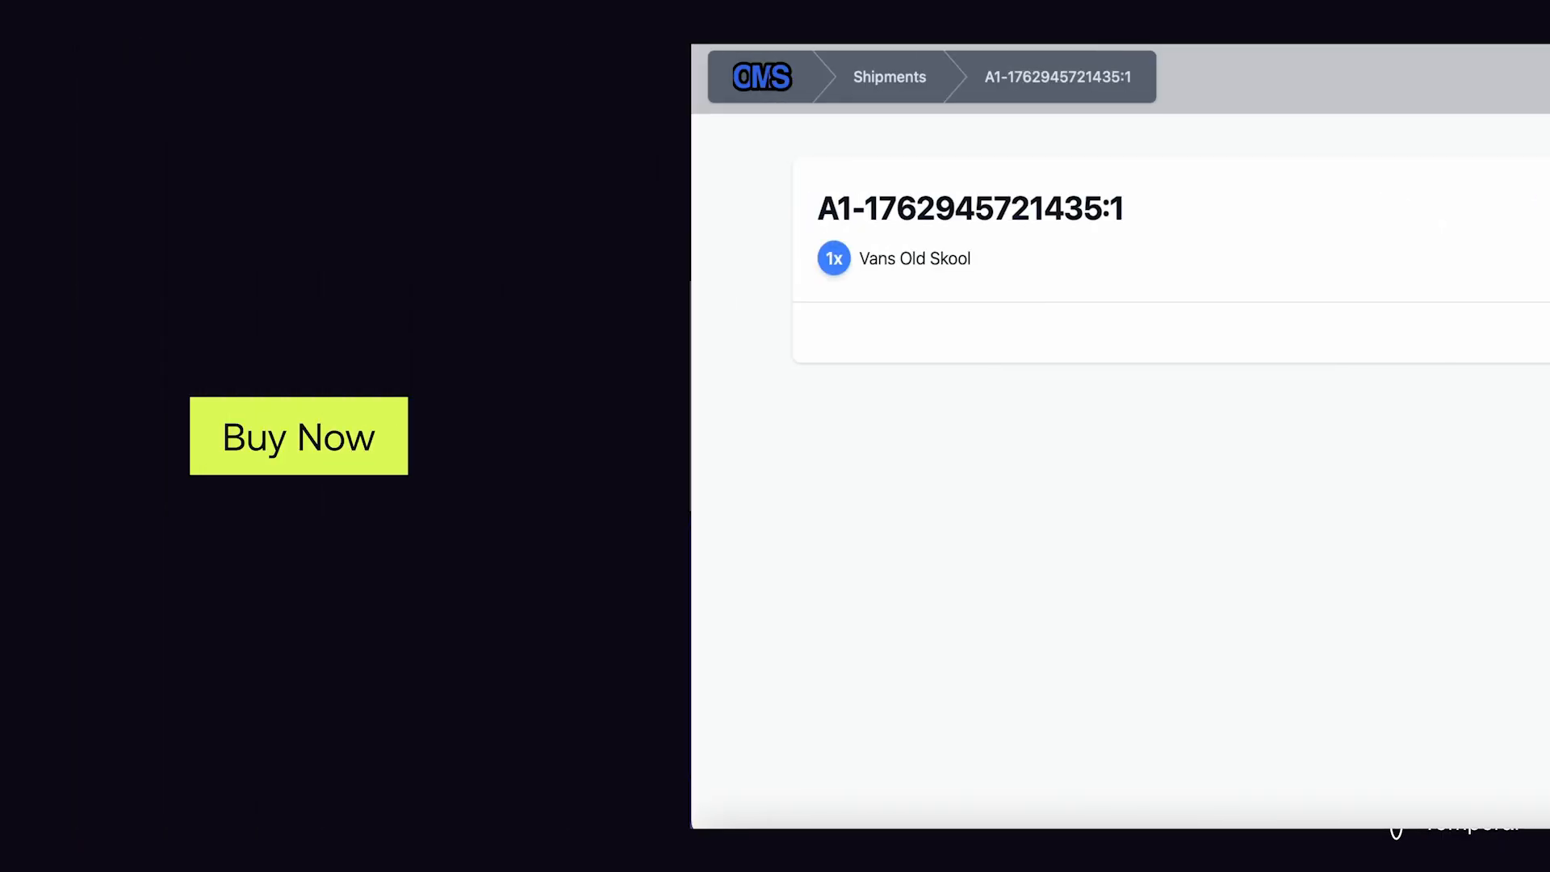
mouse_move(342, 487)
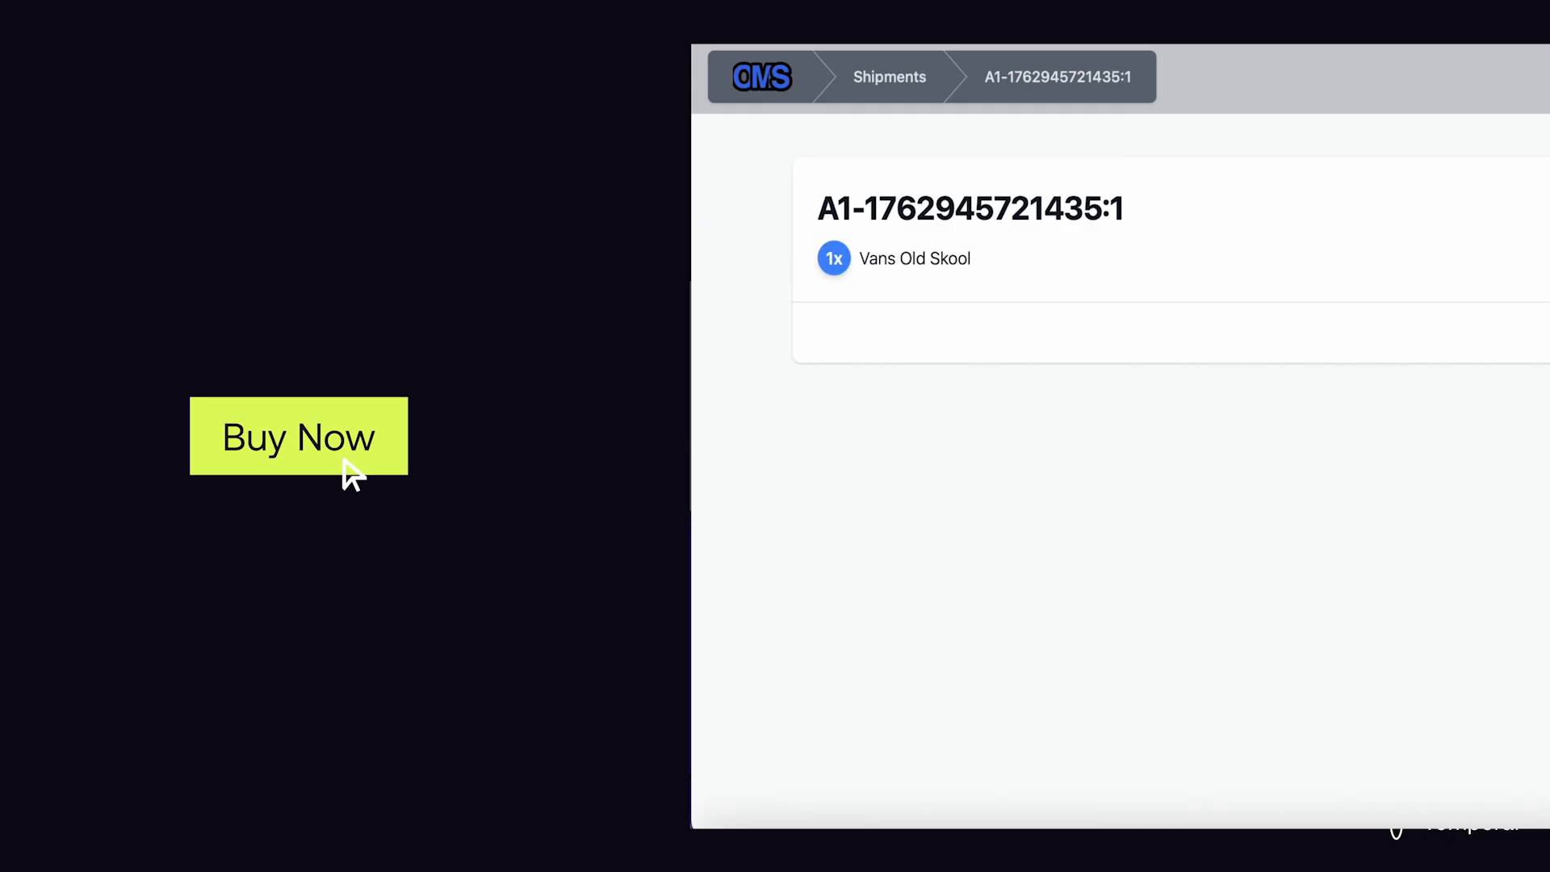
click(297, 437)
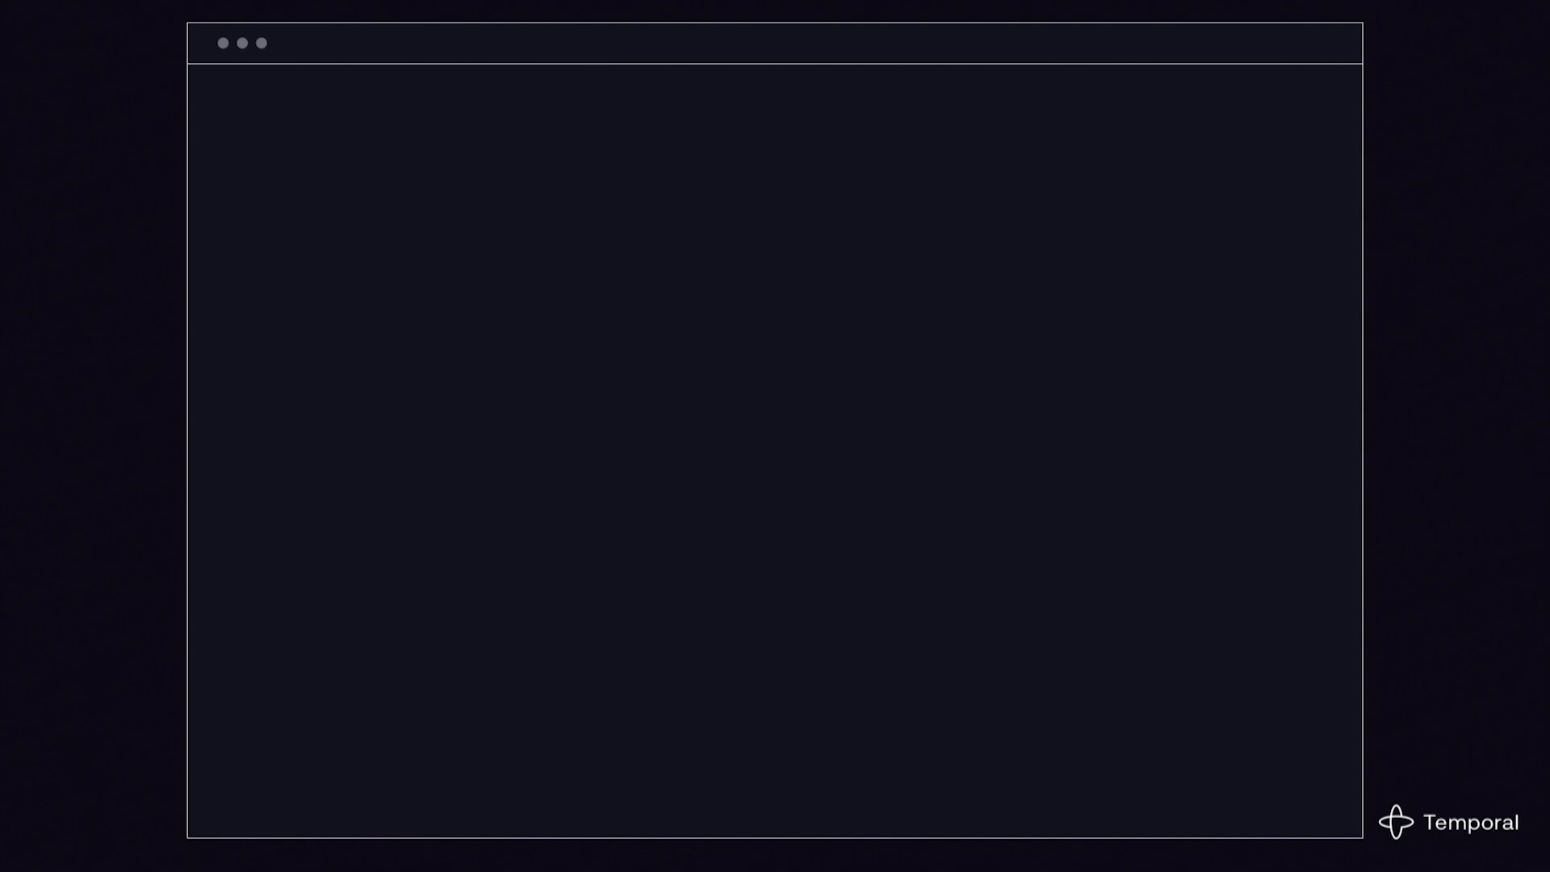
Run 'temporal workflow describe --workflow-id order_management_1' to show its execution info.
text(temporal workflow describe --workflow-id order_management_1)
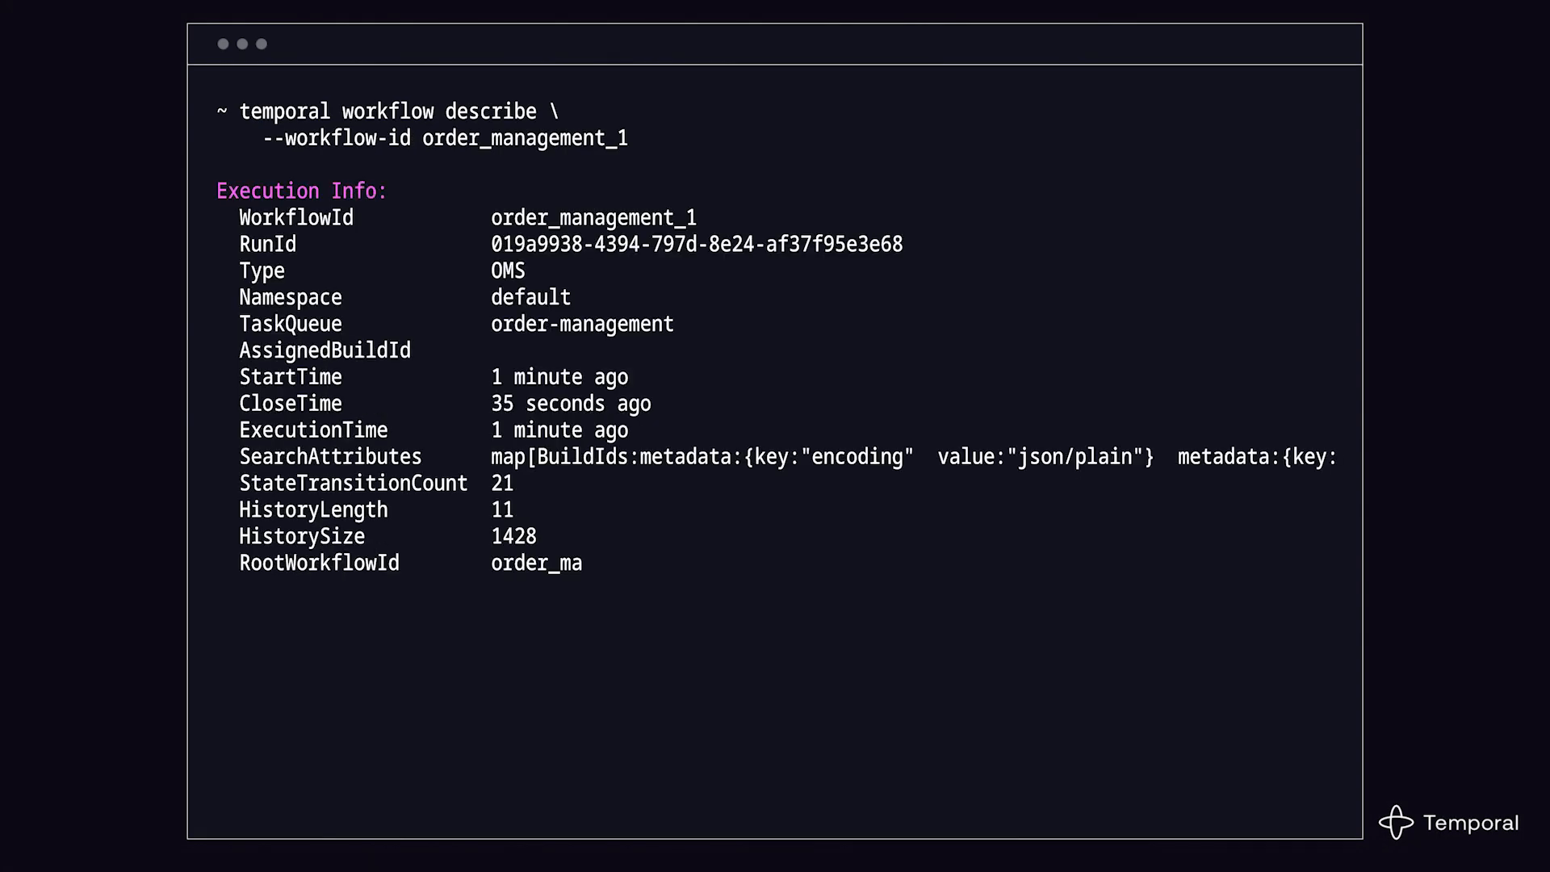